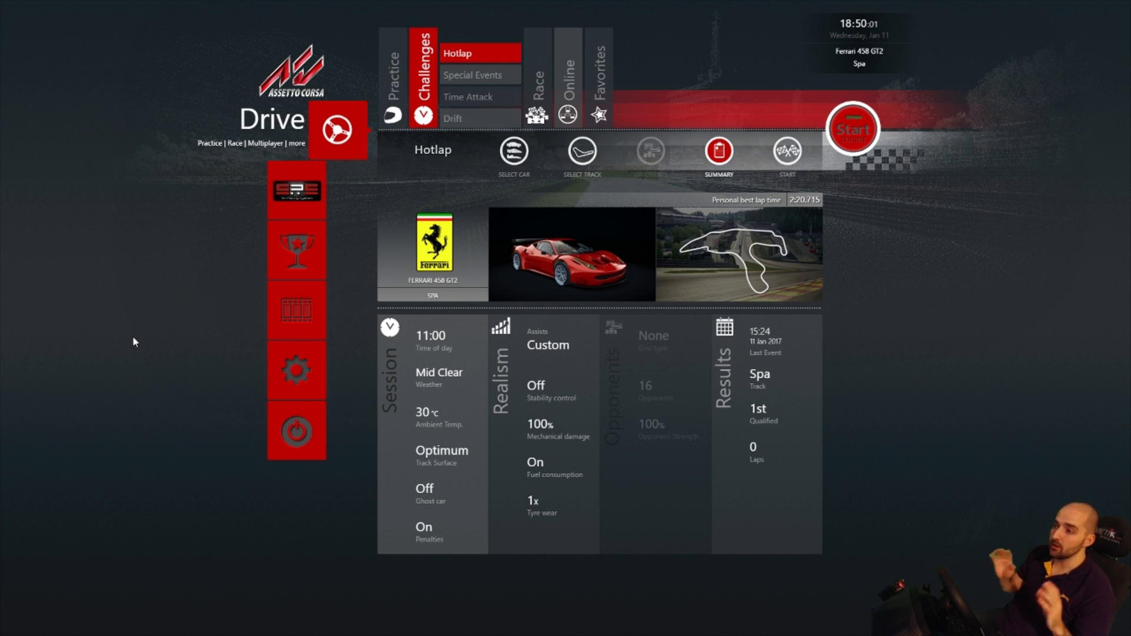
mouse_move(145, 289)
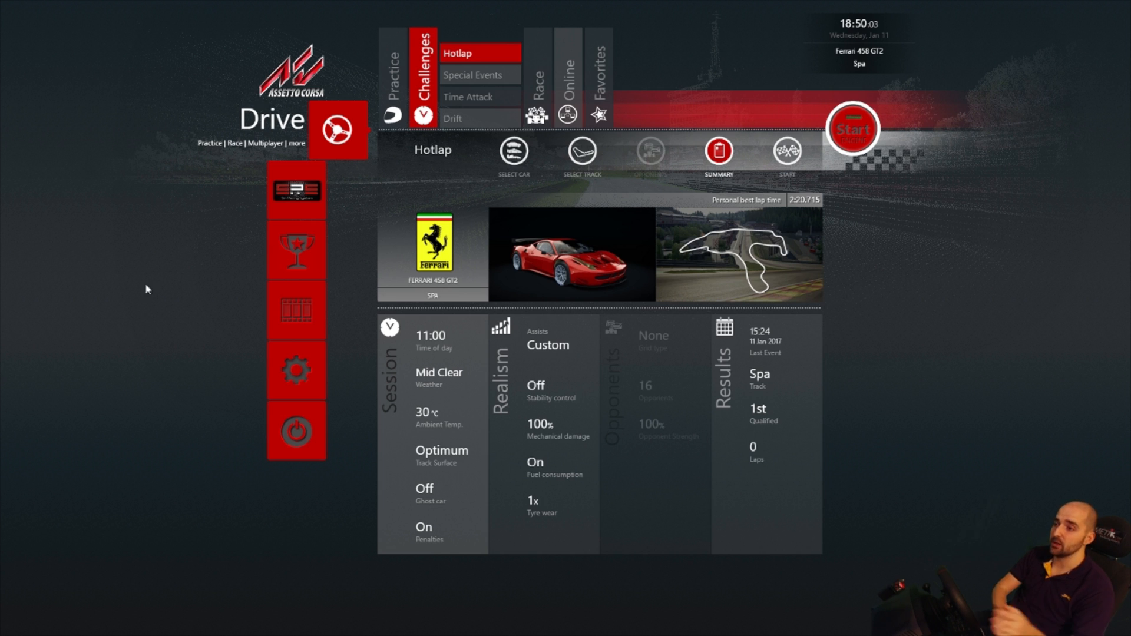
- Open Video options on the Display tab showing Oculus Rift mode at 1920x1080
left_click(296, 369)
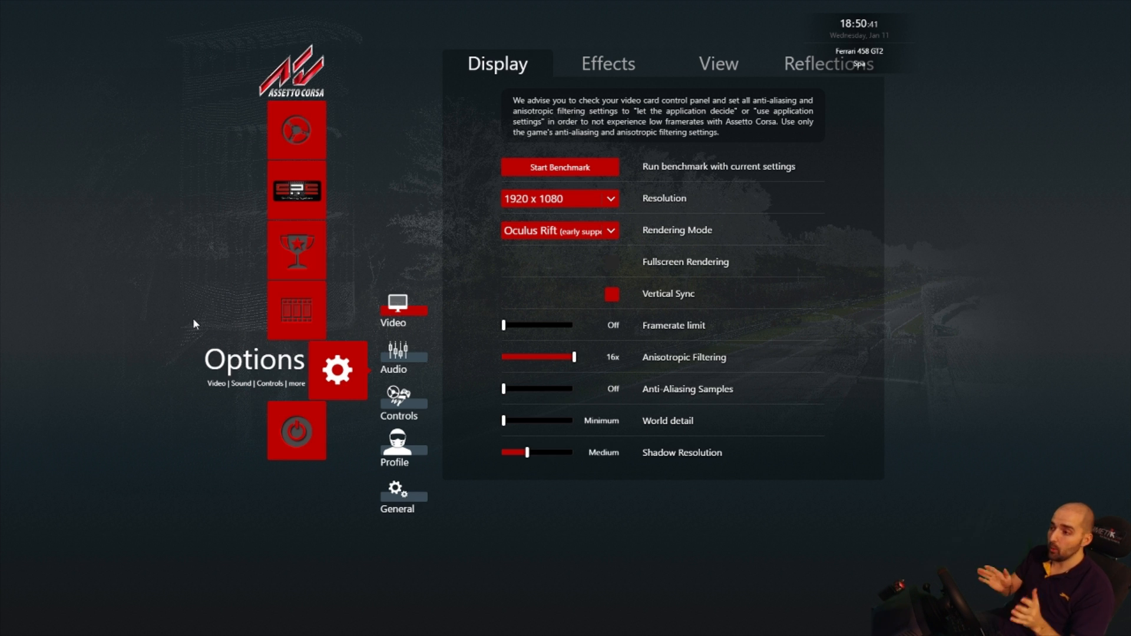
mouse_move(181, 292)
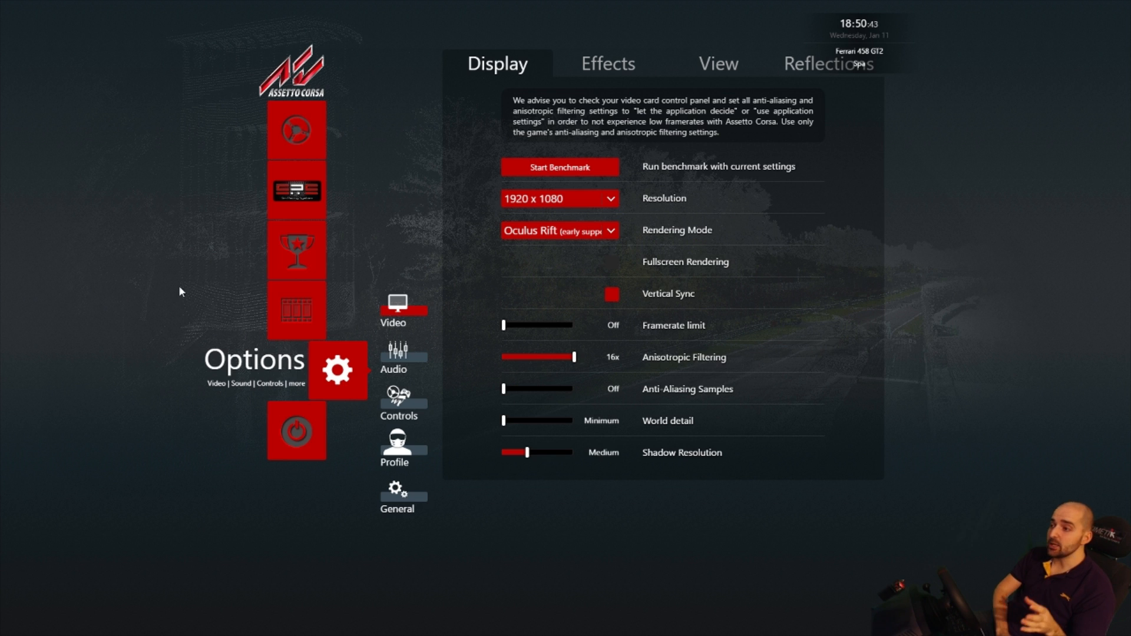
mouse_move(669, 236)
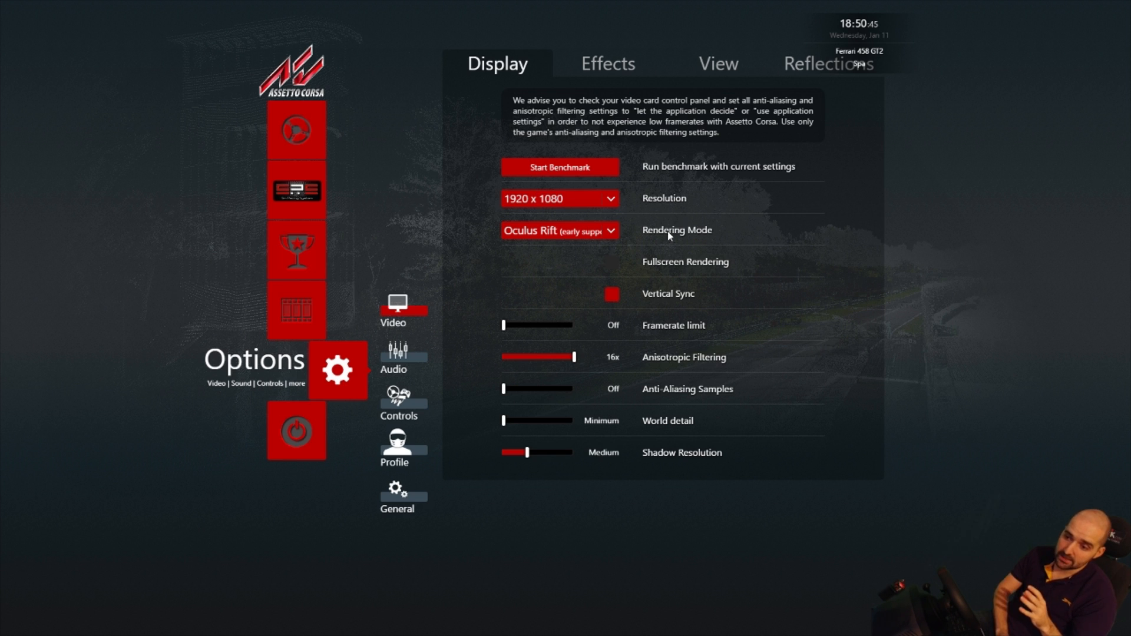
mouse_move(592, 224)
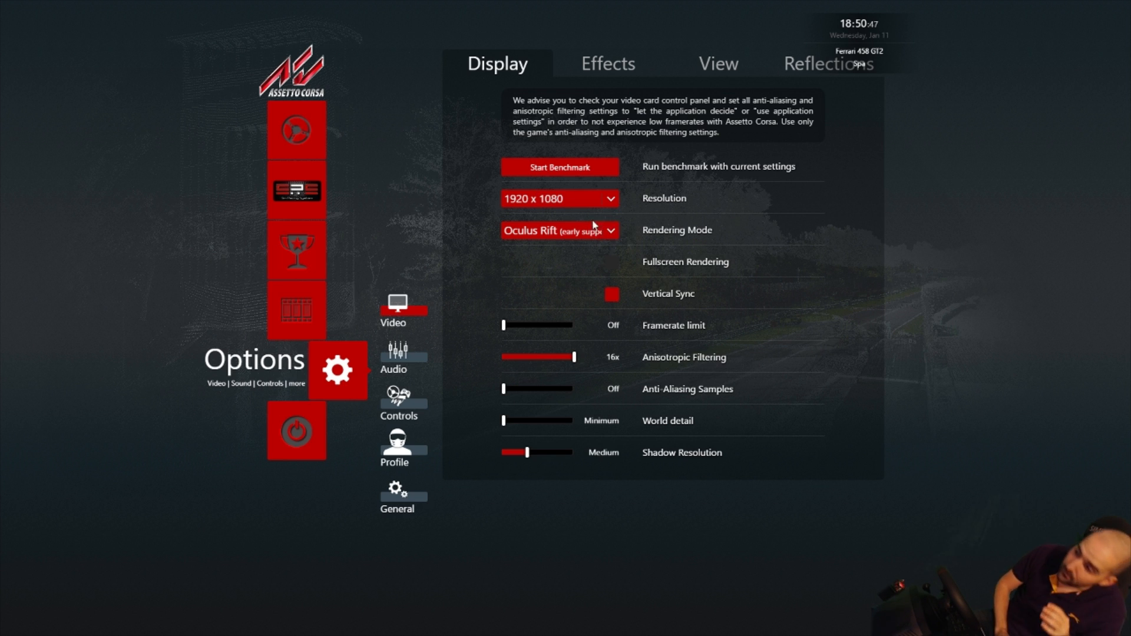
mouse_move(527, 214)
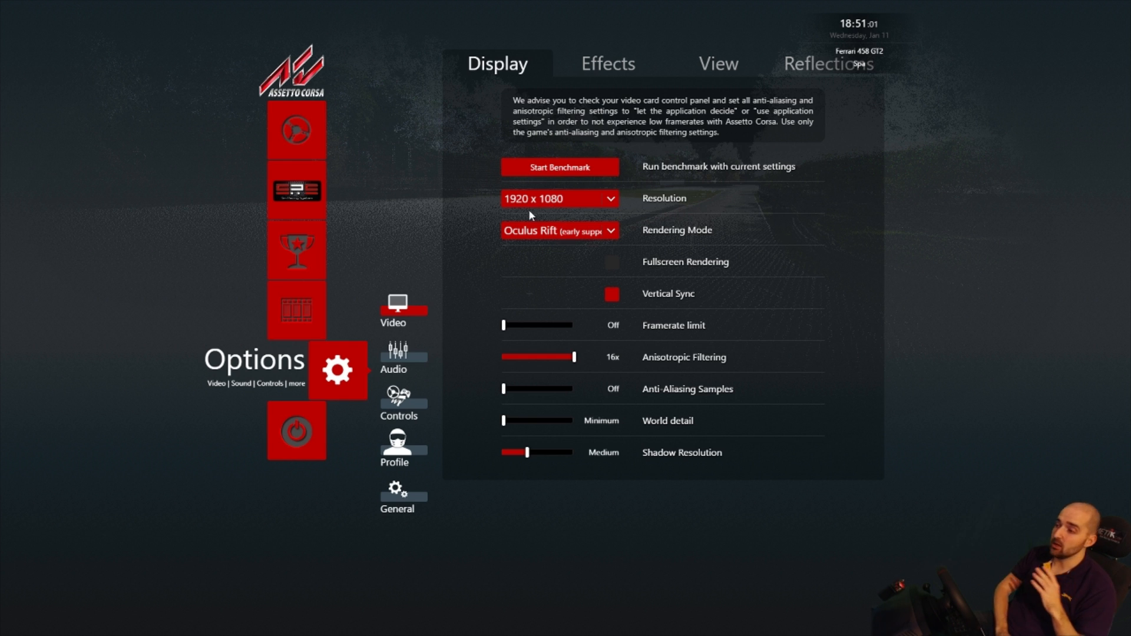
mouse_move(530, 203)
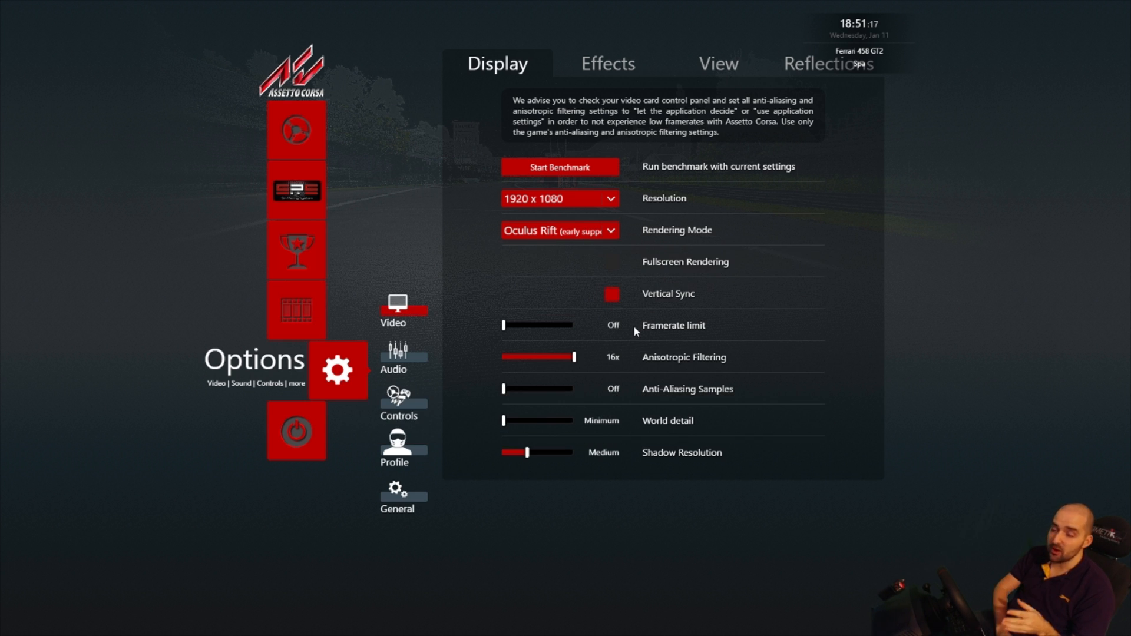
mouse_move(637, 359)
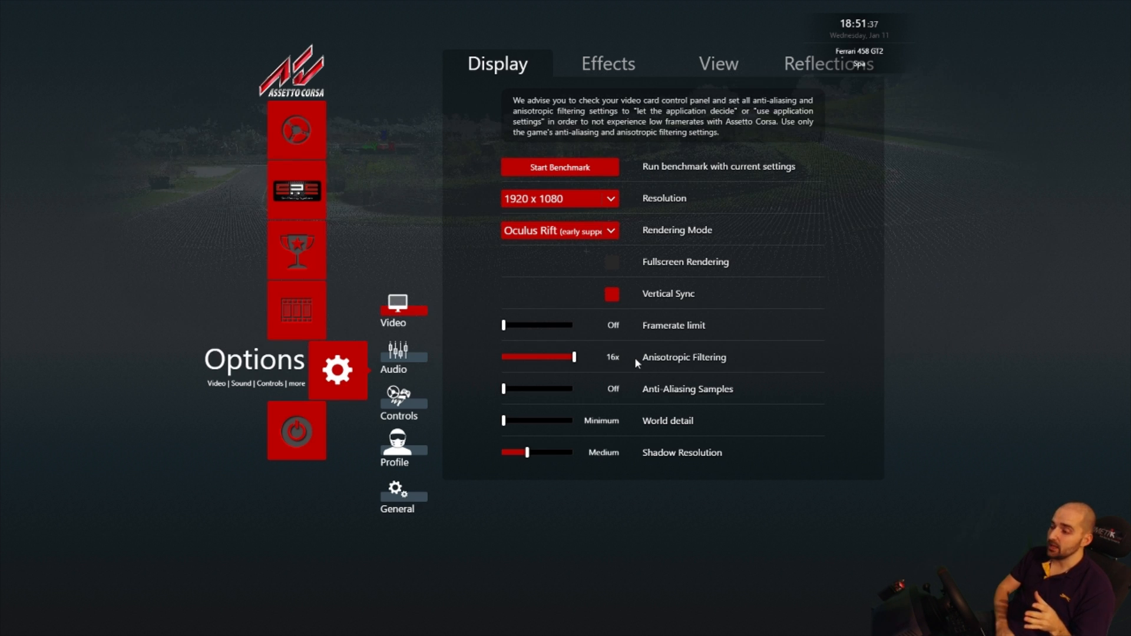
mouse_move(553, 398)
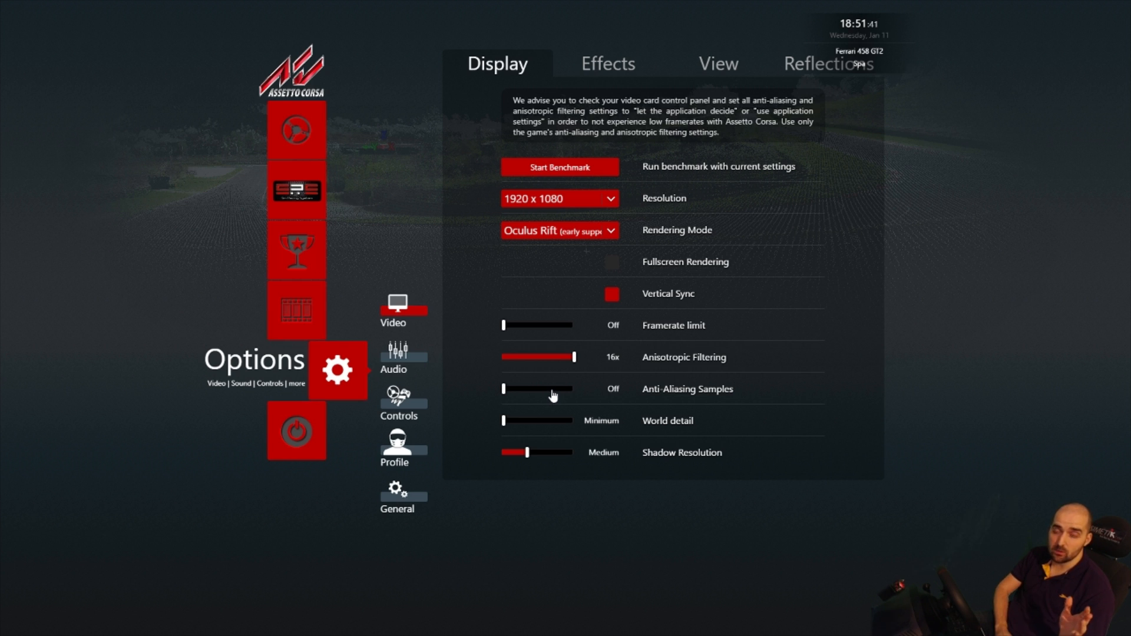
mouse_move(546, 399)
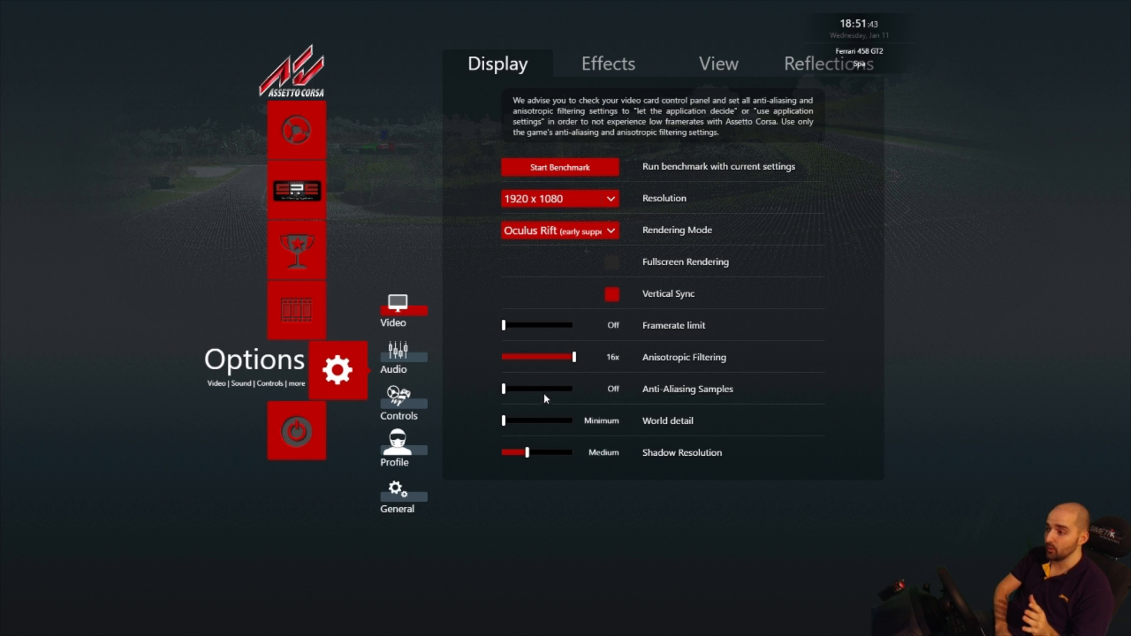
left_click_drag(504, 389, 525, 388)
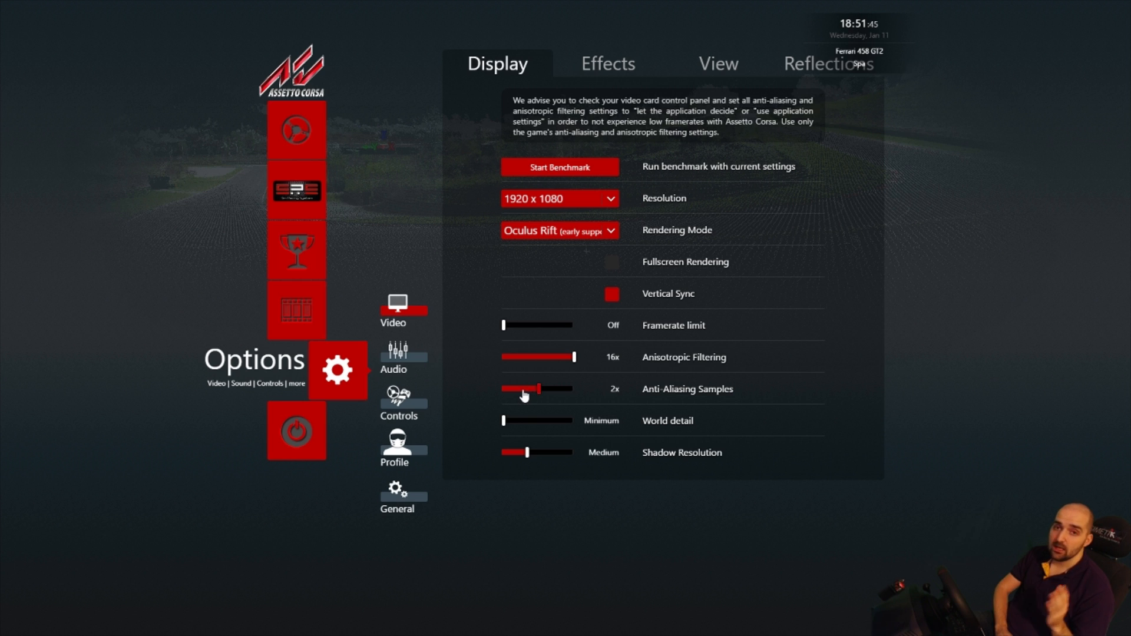
mouse_move(558, 410)
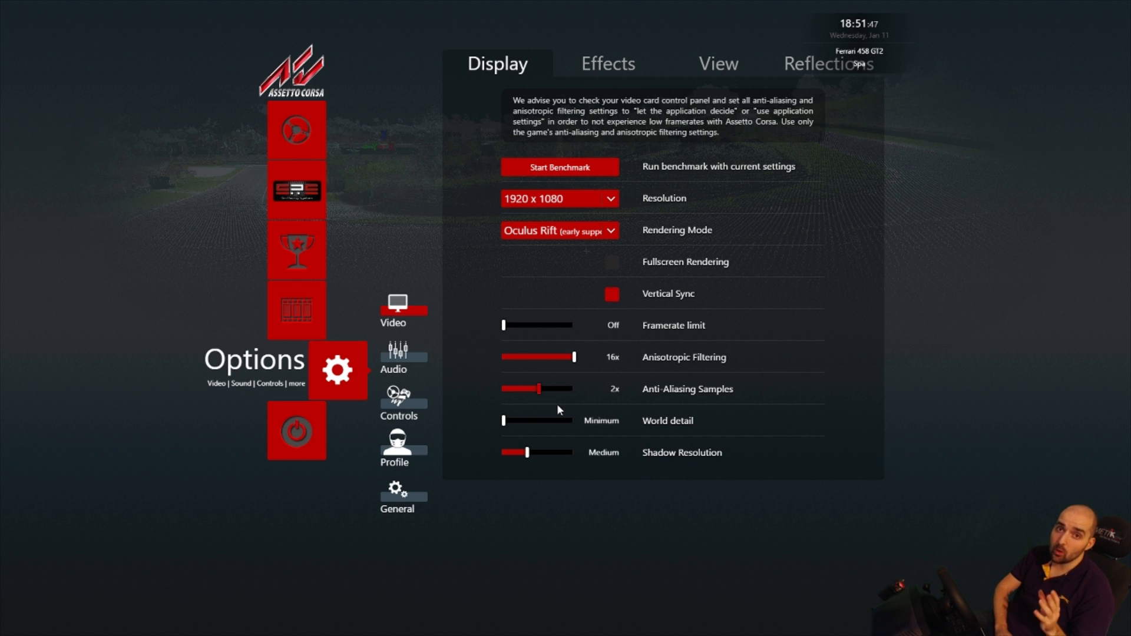
mouse_move(533, 388)
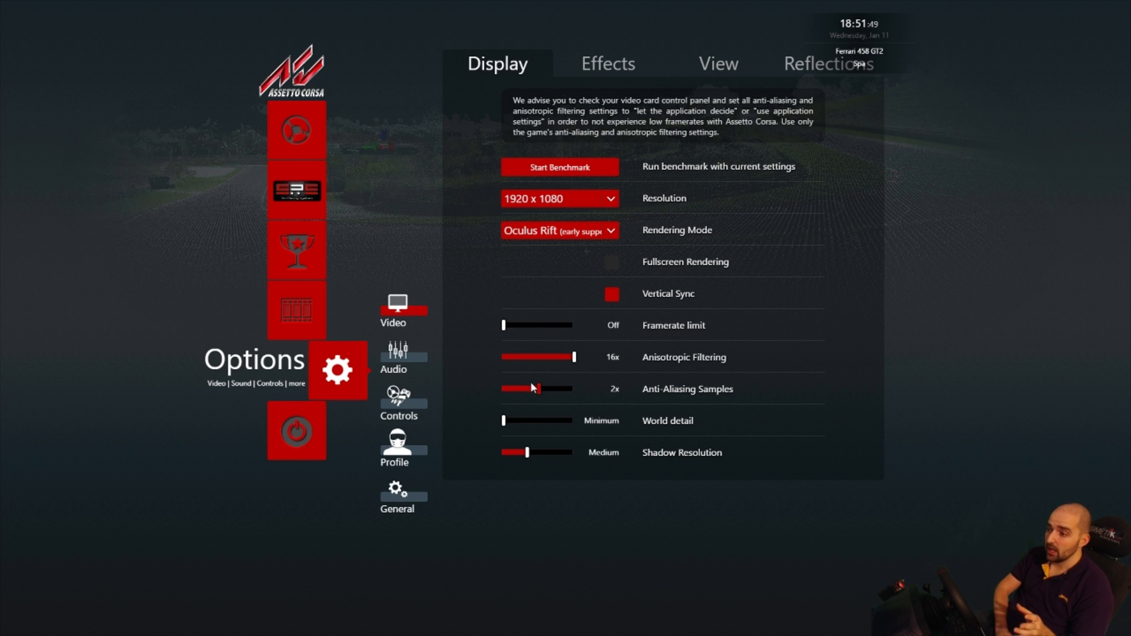
left_click_drag(534, 389, 501, 388)
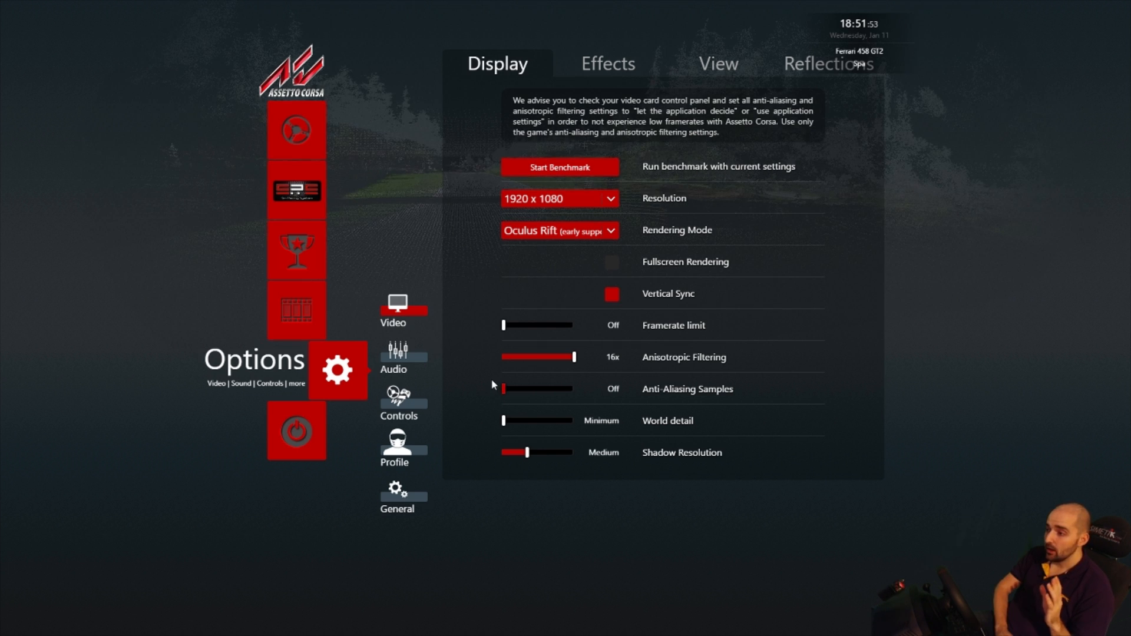
mouse_move(494, 390)
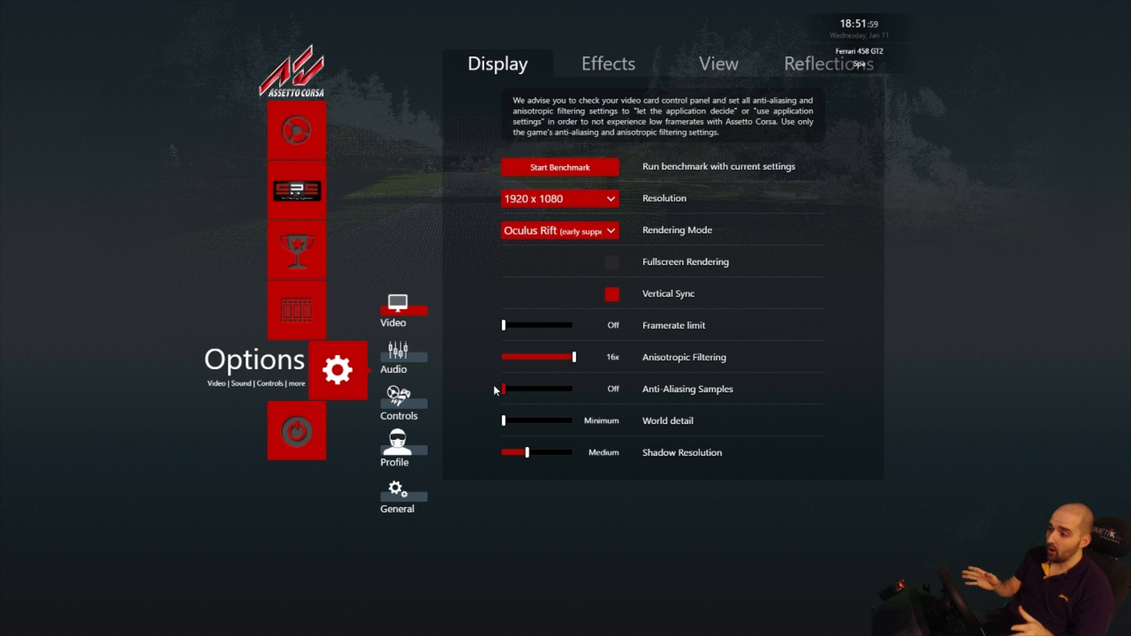
mouse_move(527, 398)
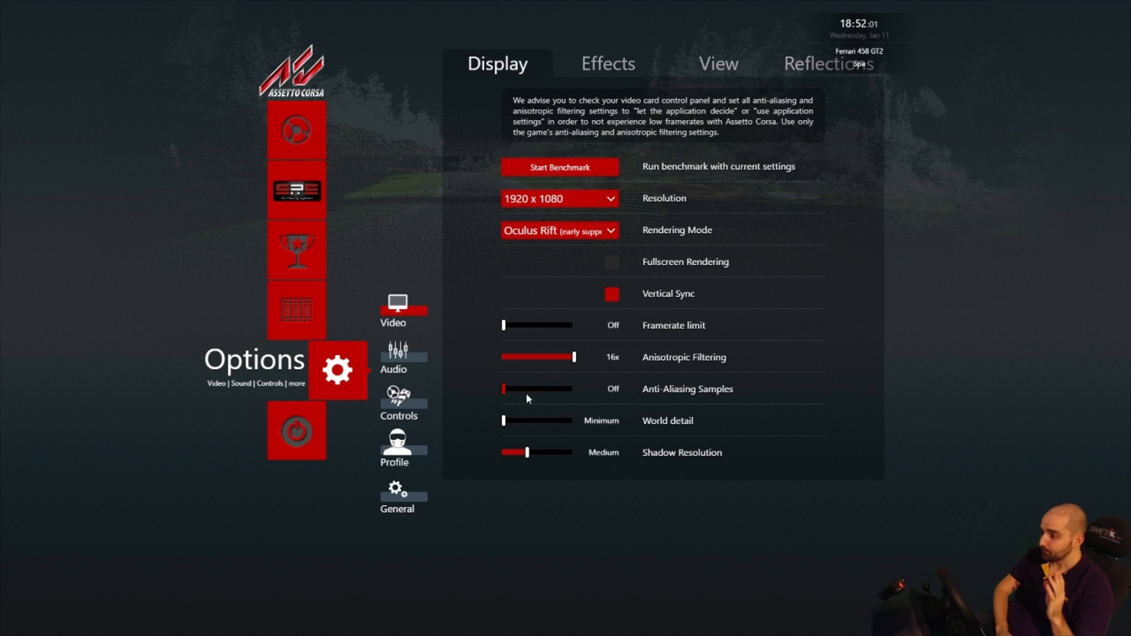
mouse_move(581, 419)
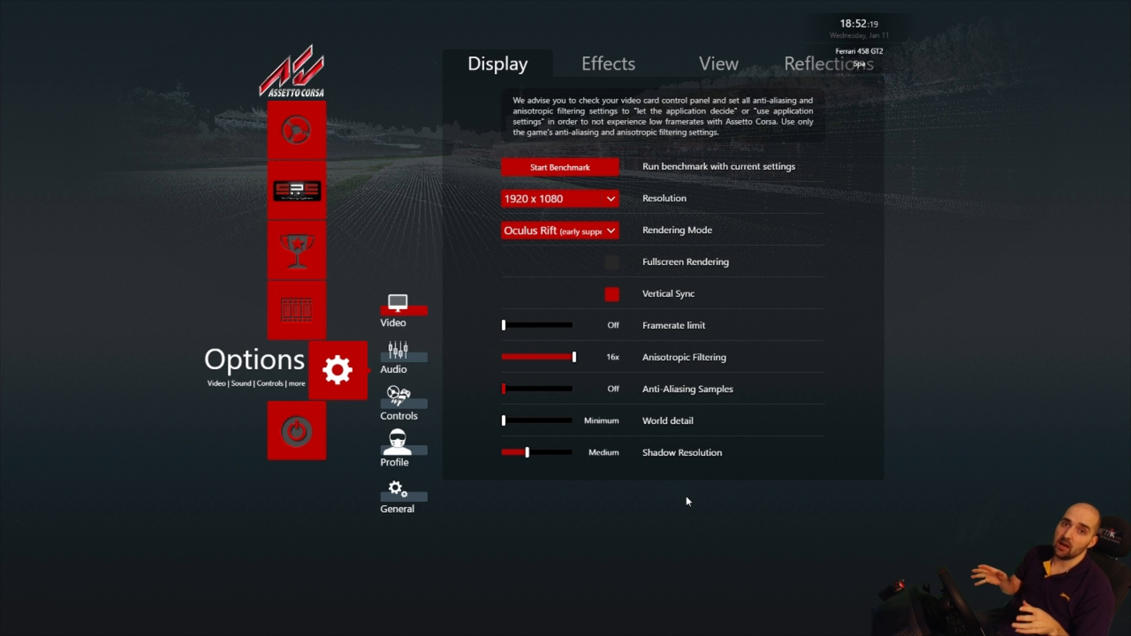
mouse_move(682, 500)
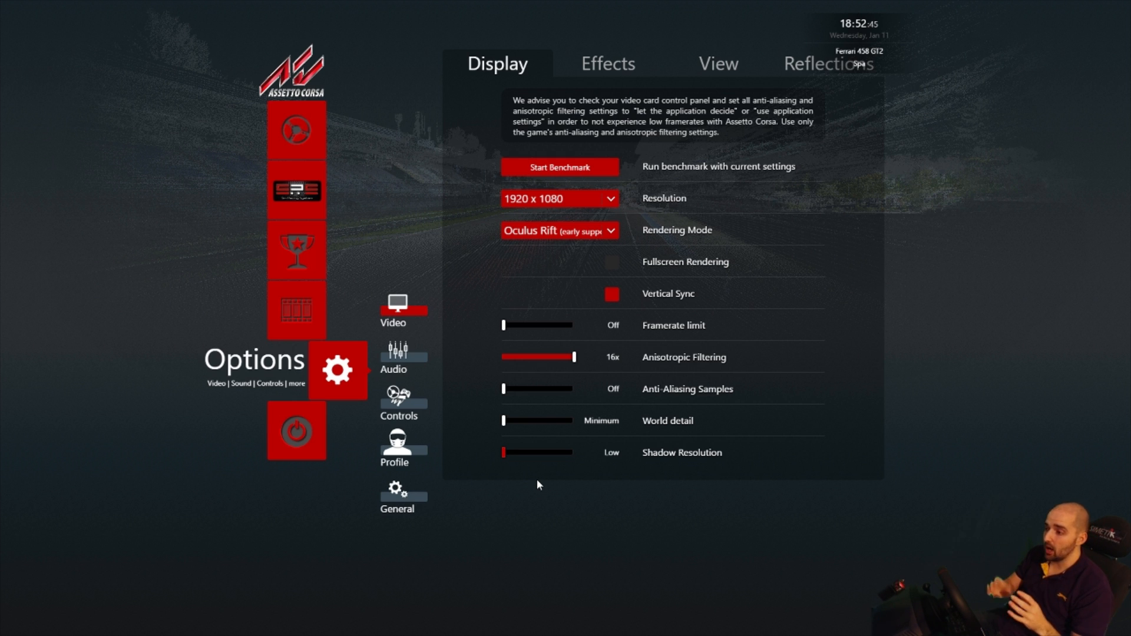
- Try shadow resolution at High, then settle it back on Medium
left_click_drag(502, 452, 544, 453)
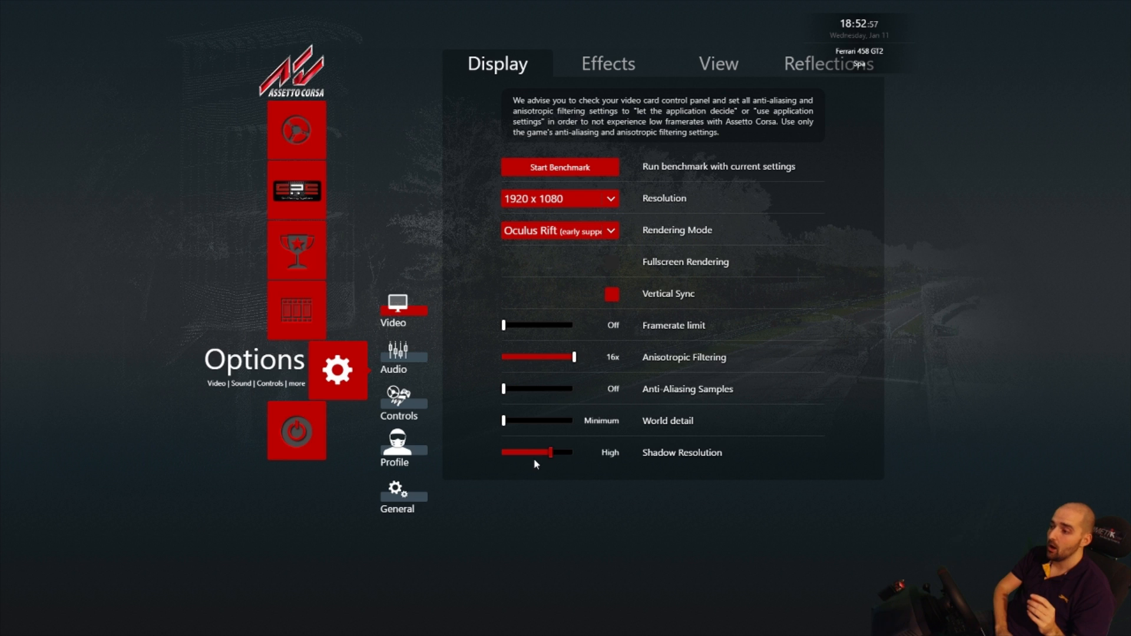
left_click_drag(551, 452, 520, 453)
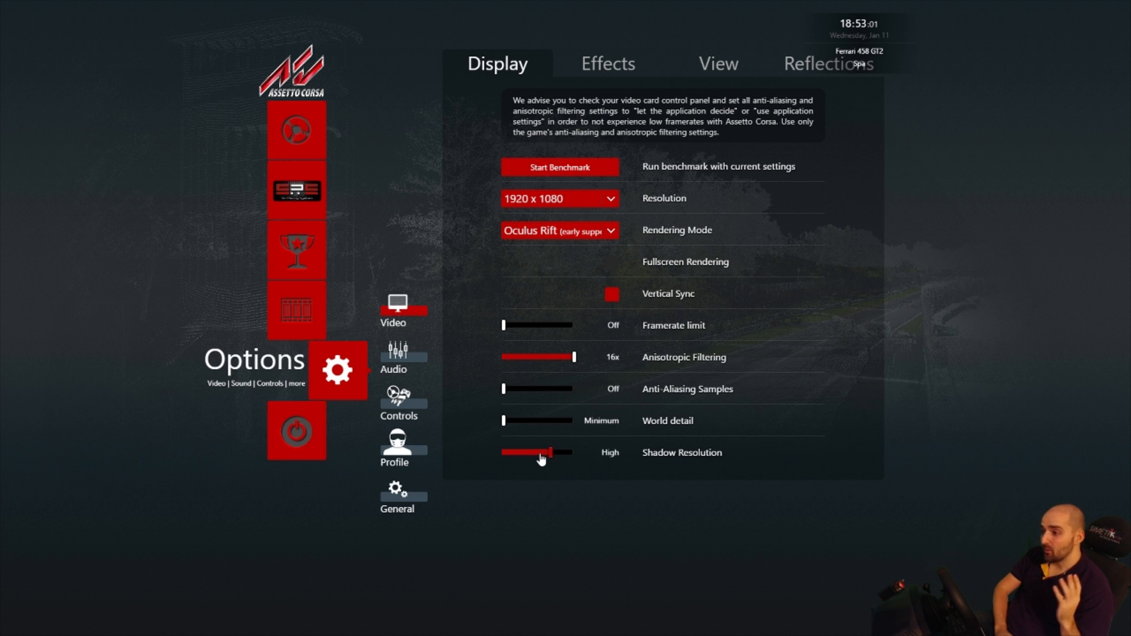
left_click_drag(541, 453, 521, 452)
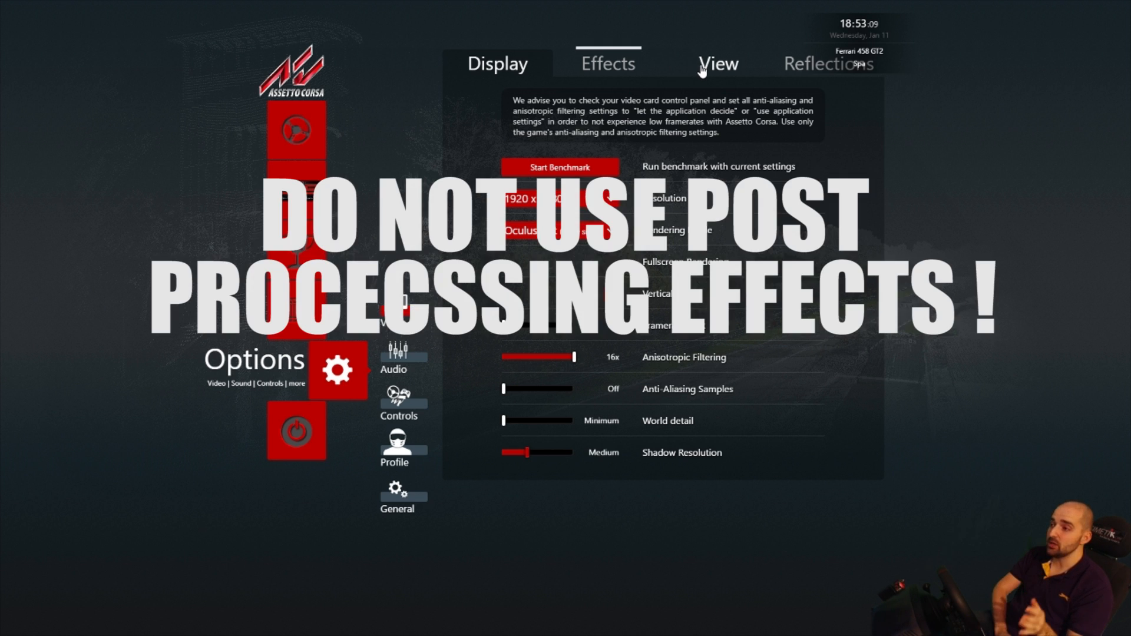
- Bring up View > Reflections and leave rendering frequency at Static after briefly trying Low
left_click(718, 63)
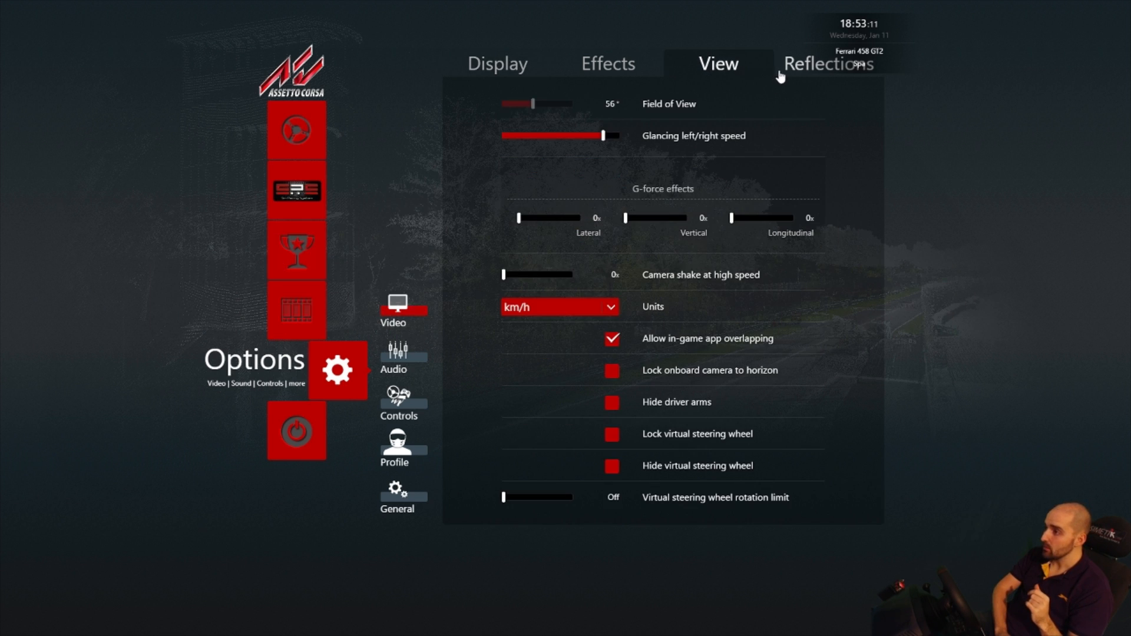
left_click(828, 63)
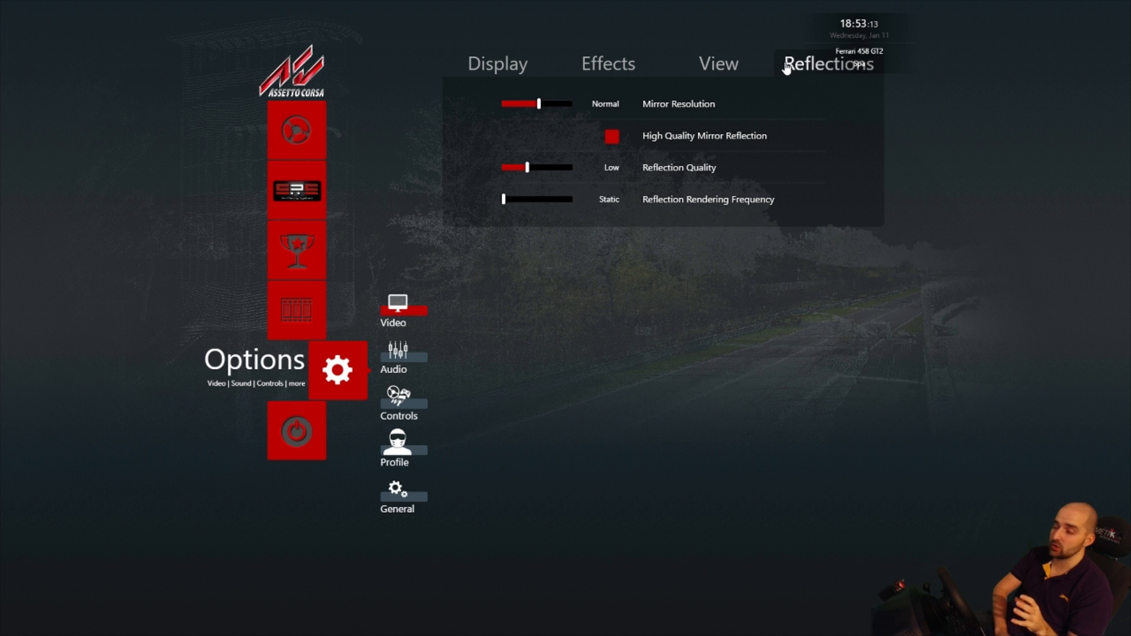
mouse_move(738, 103)
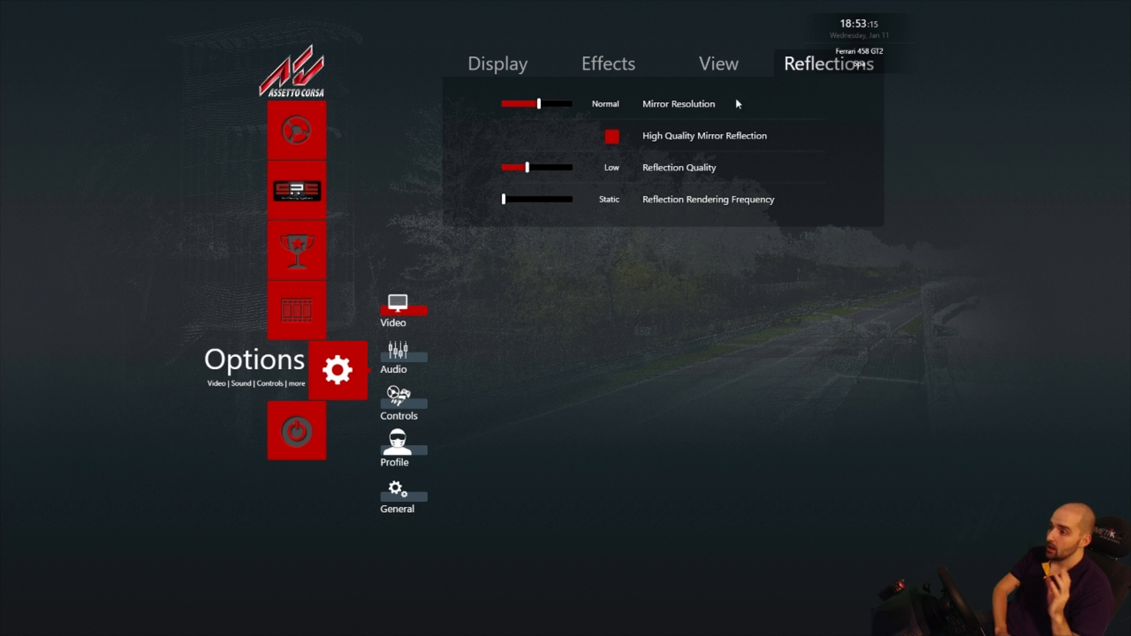
mouse_move(713, 108)
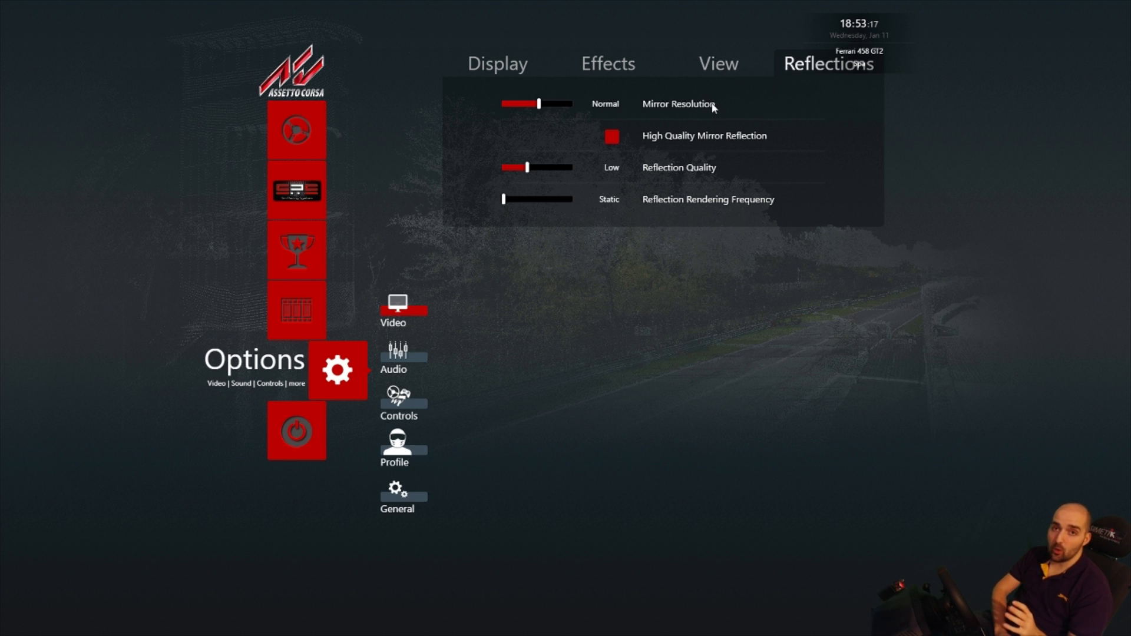
mouse_move(707, 160)
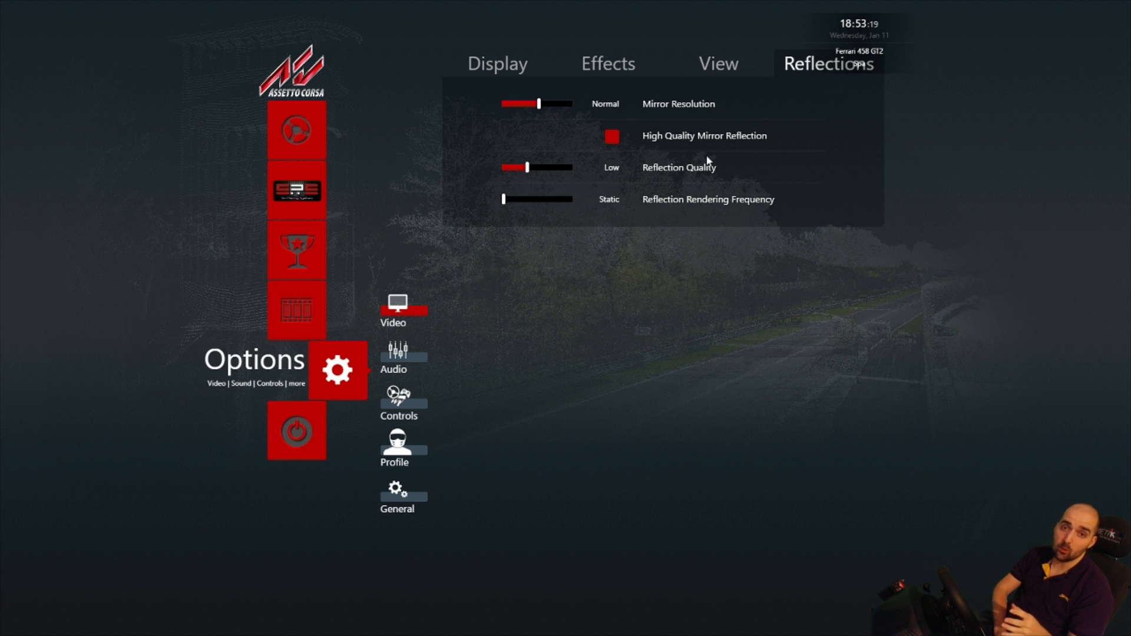
mouse_move(723, 157)
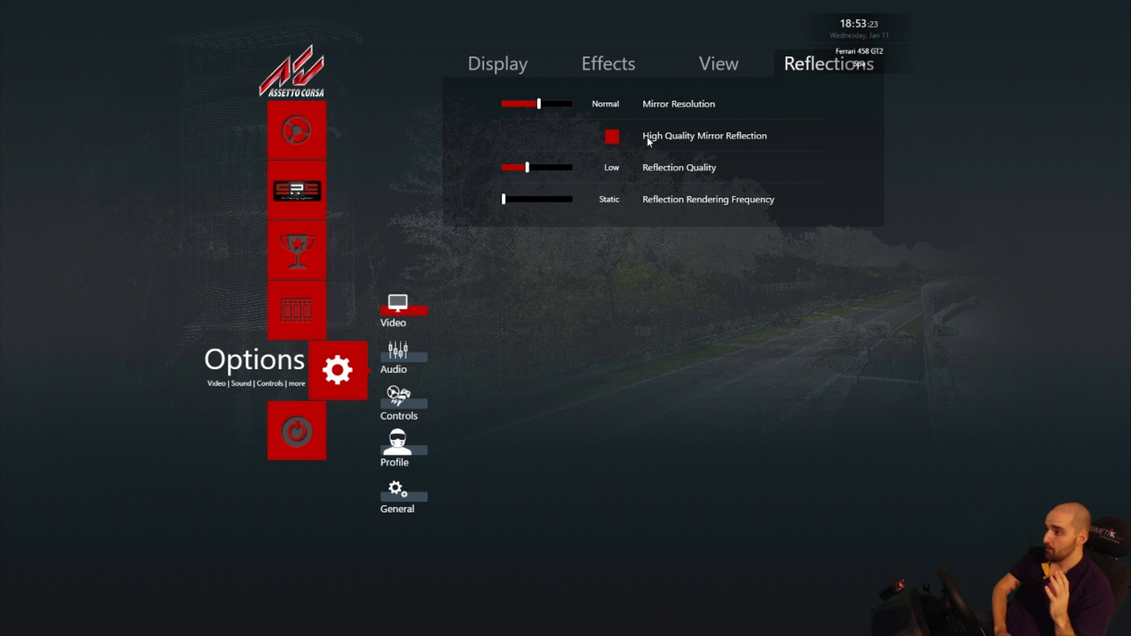
mouse_move(682, 176)
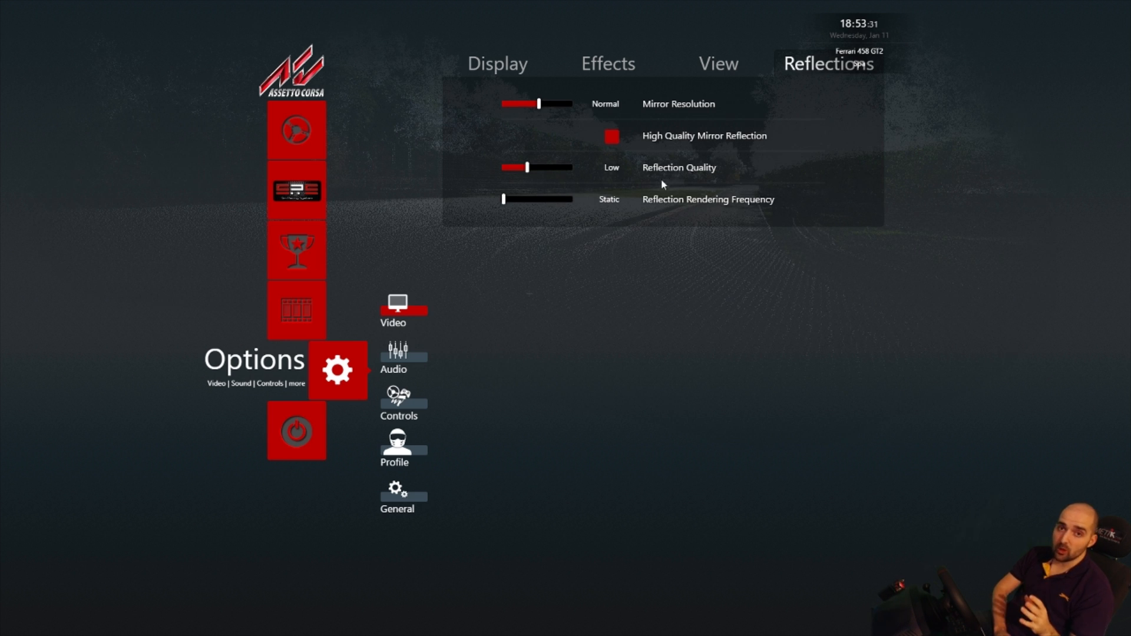
mouse_move(624, 177)
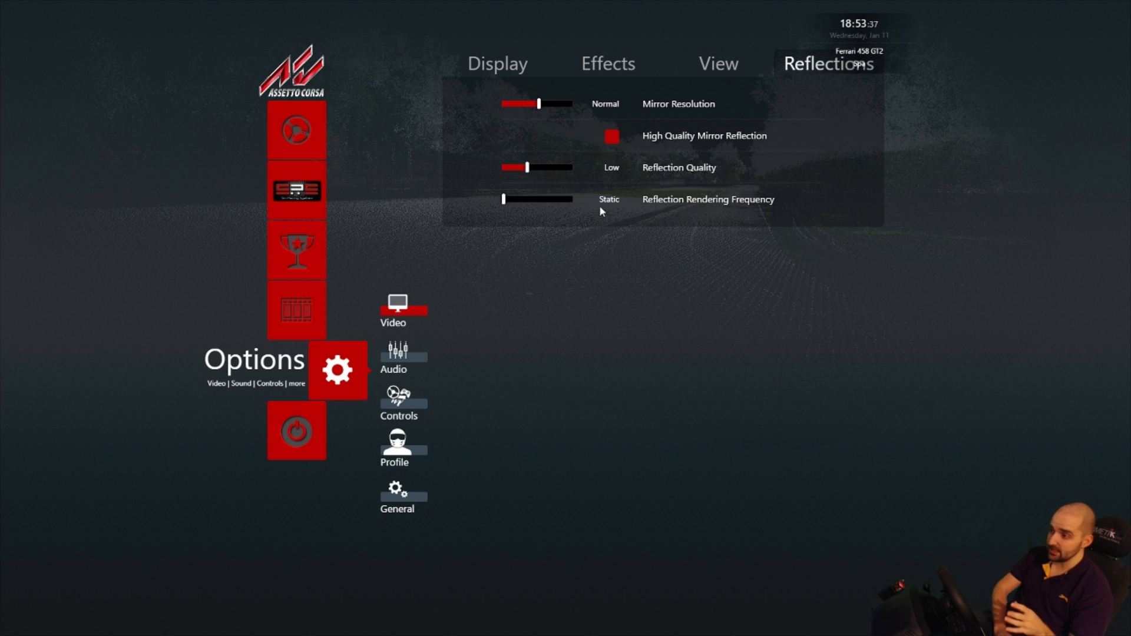
mouse_move(627, 232)
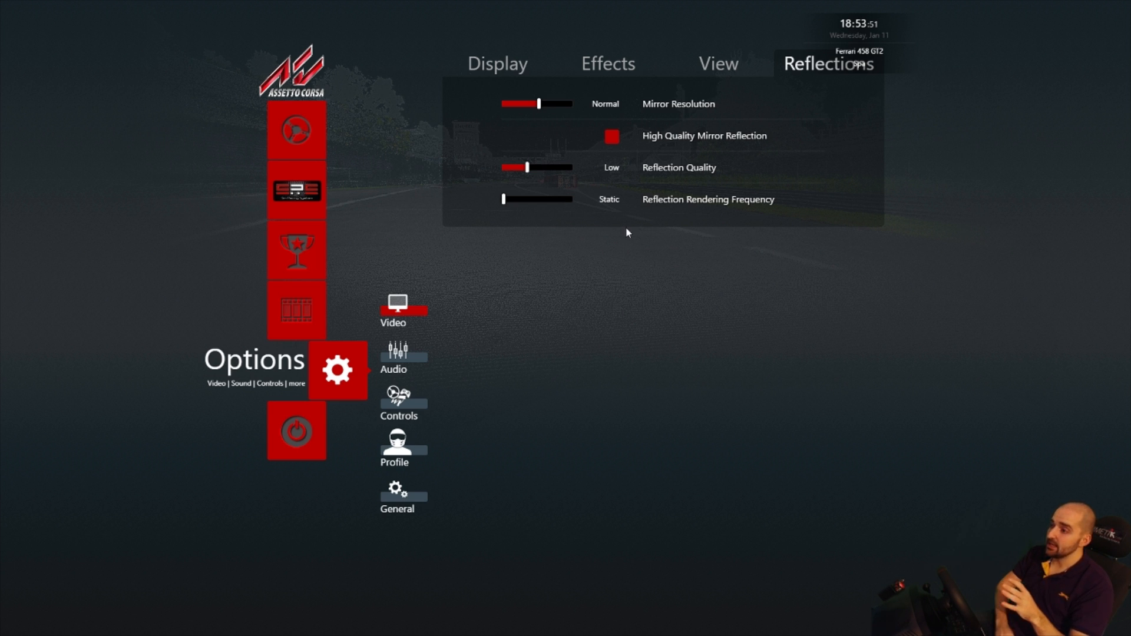
mouse_move(614, 250)
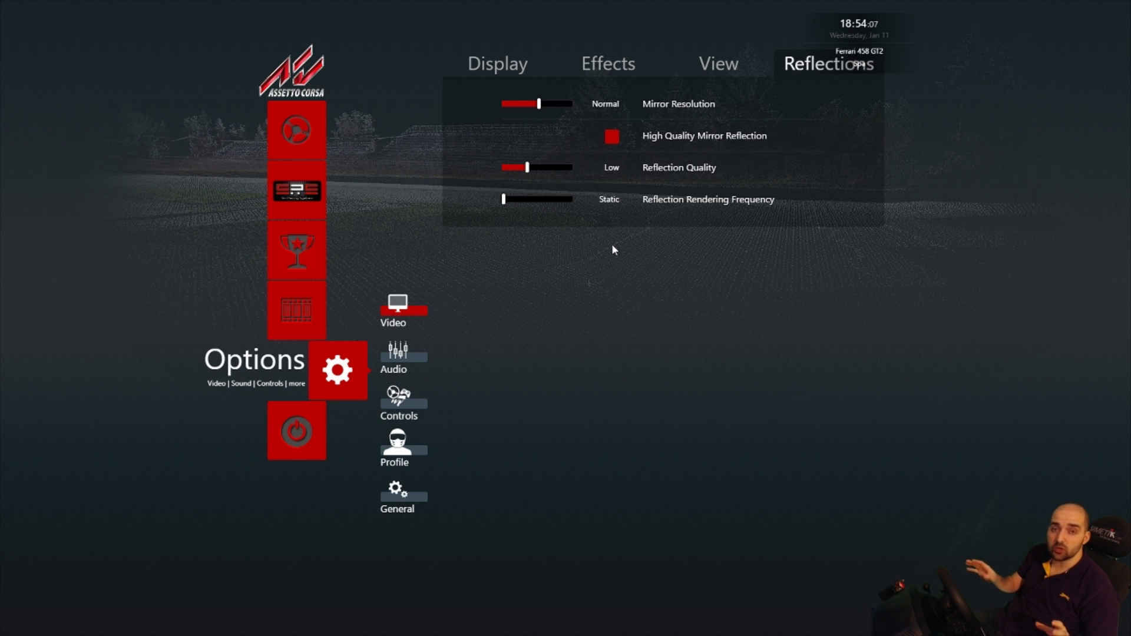
mouse_move(596, 226)
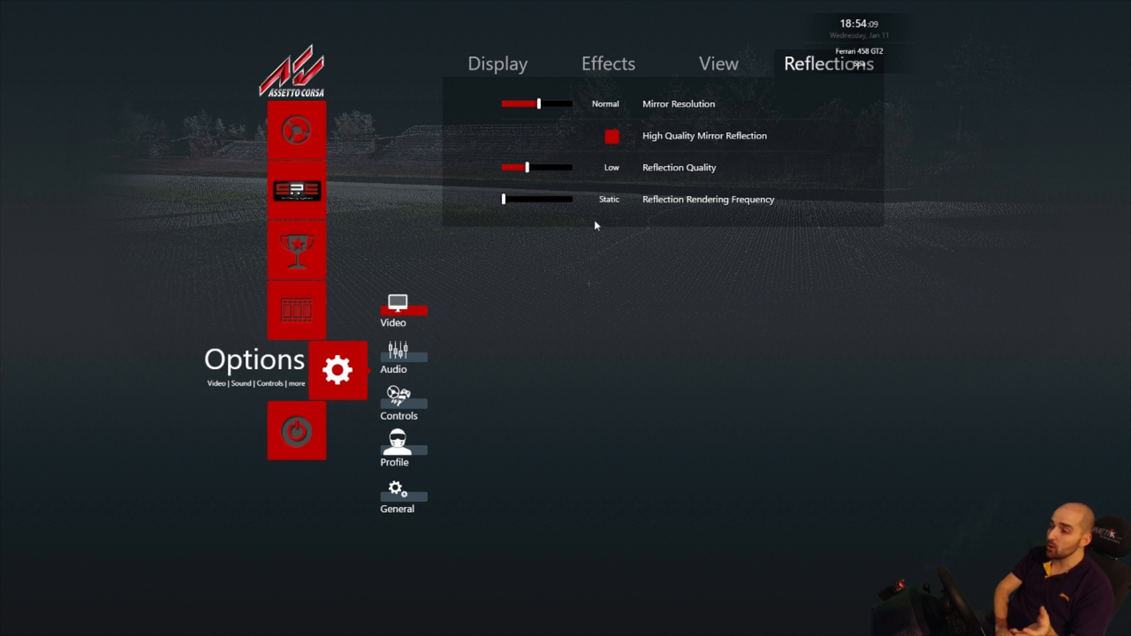
mouse_move(534, 196)
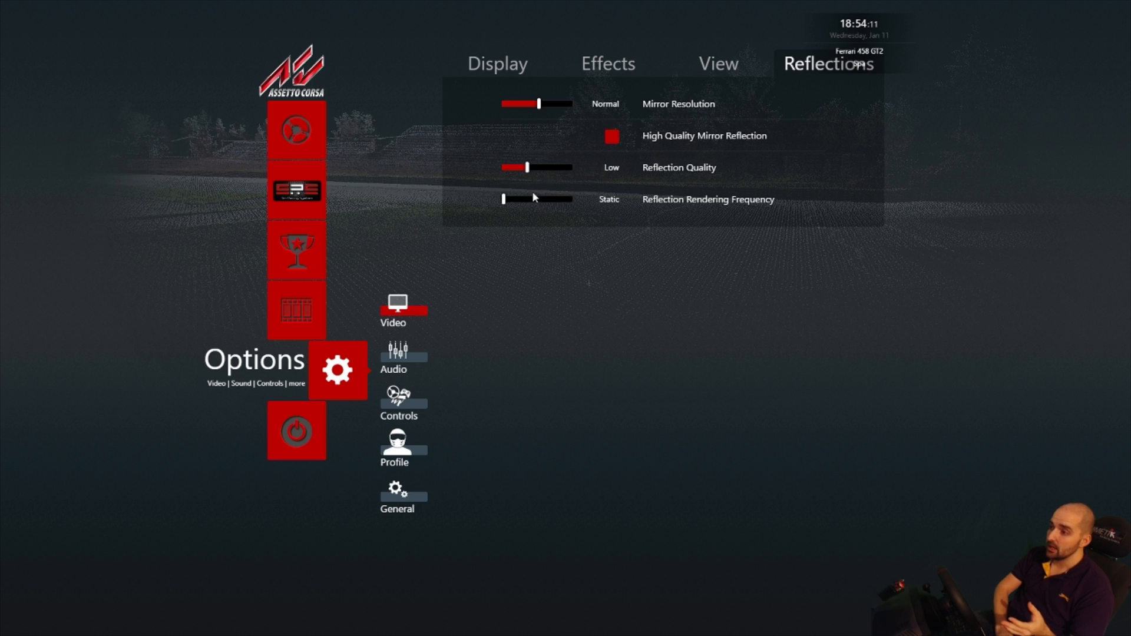
left_click_drag(505, 199, 526, 199)
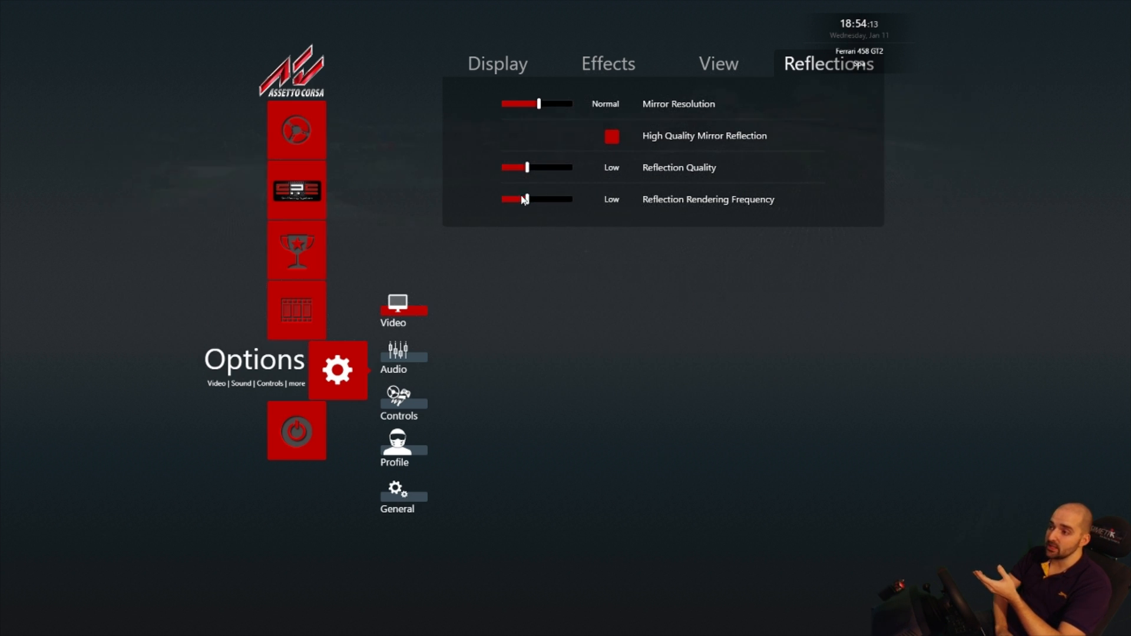
left_click_drag(527, 199, 503, 199)
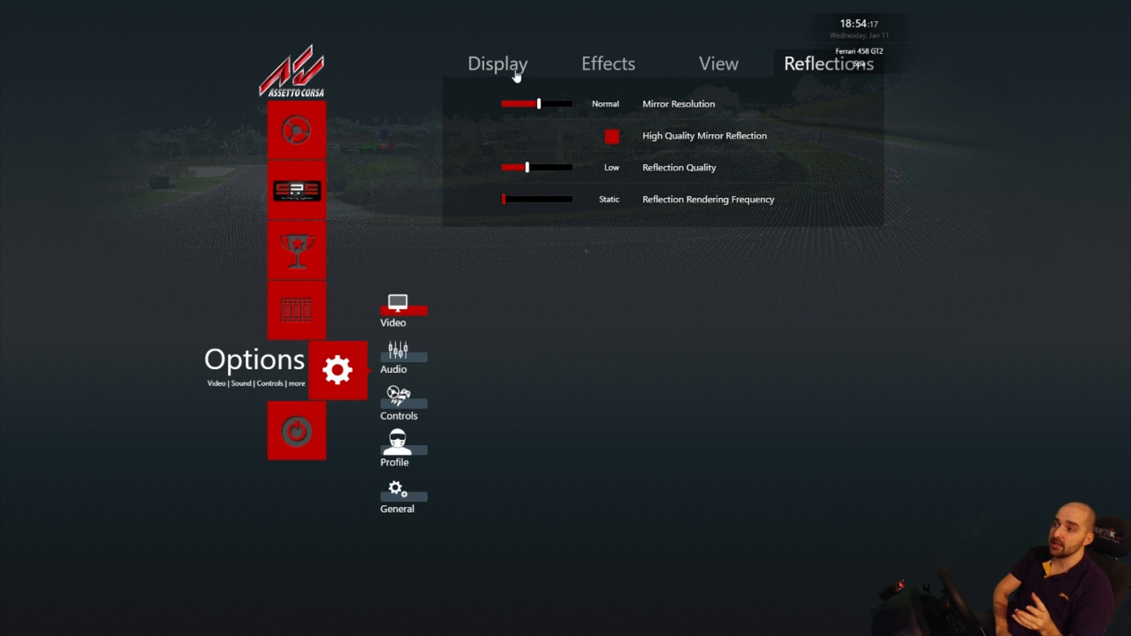
- Return to the Display tab showing anti-aliasing Off and Medium shadow resolution
left_click(498, 63)
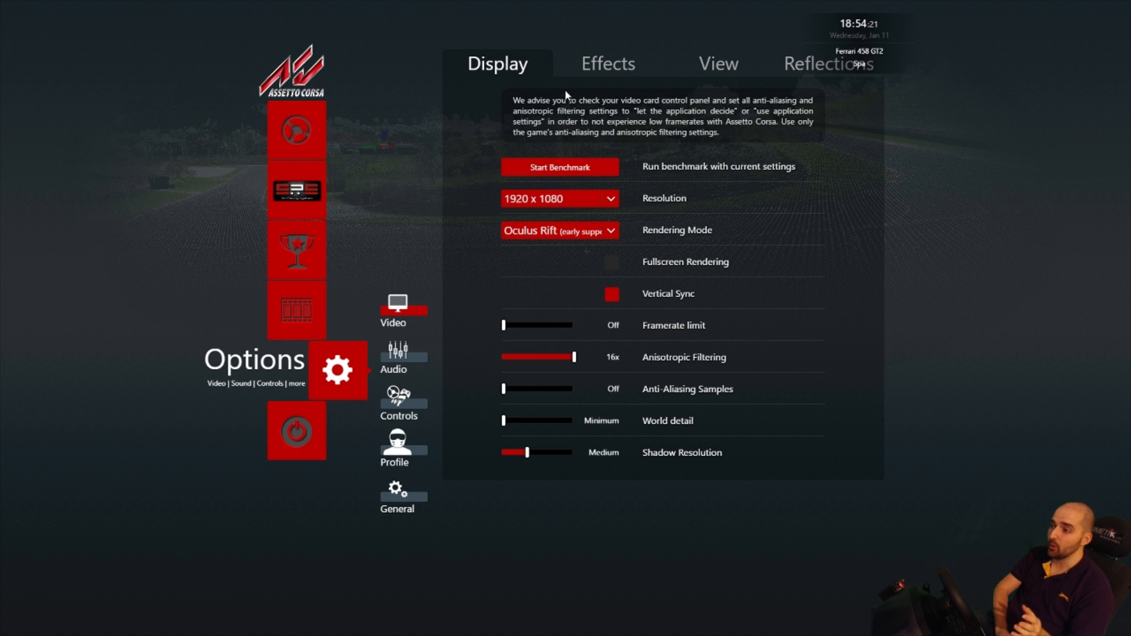
mouse_move(567, 117)
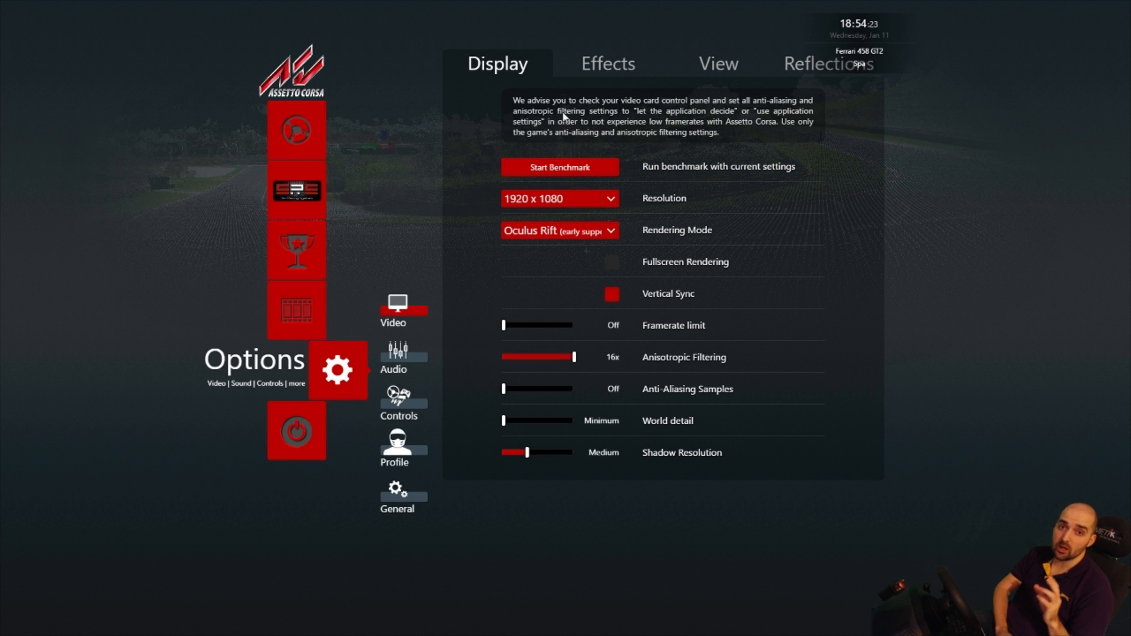
mouse_move(455, 143)
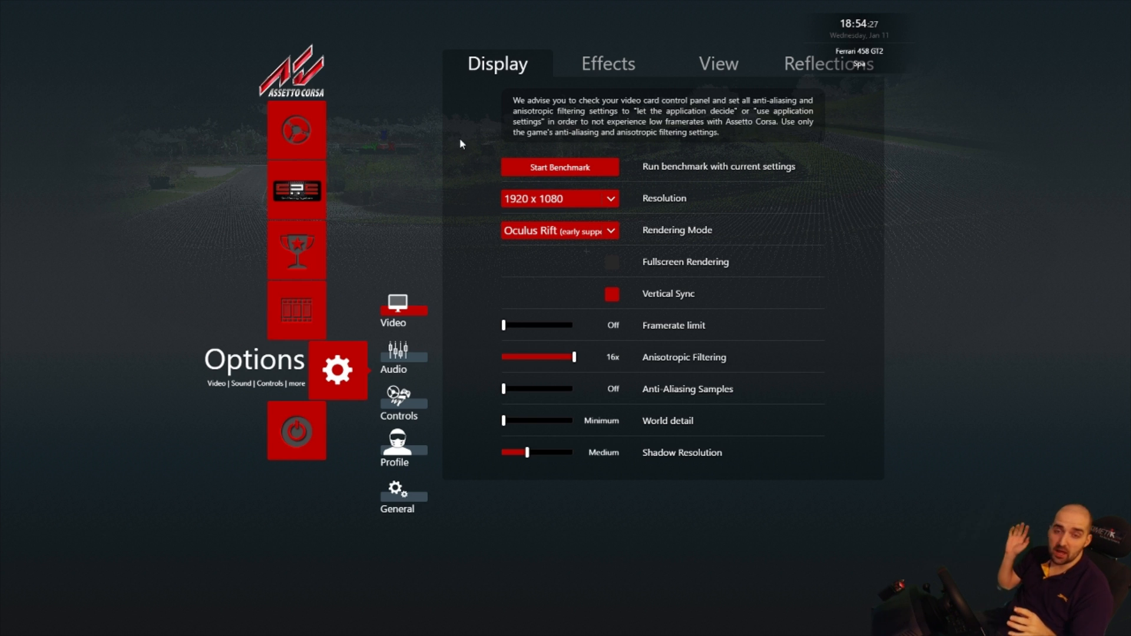
mouse_move(455, 150)
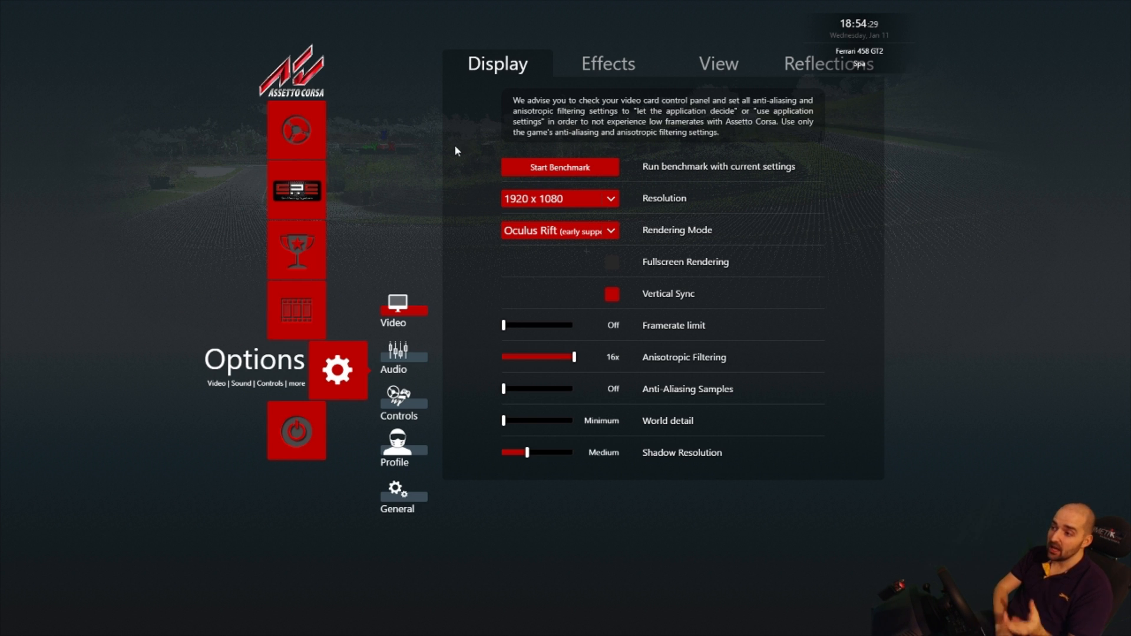